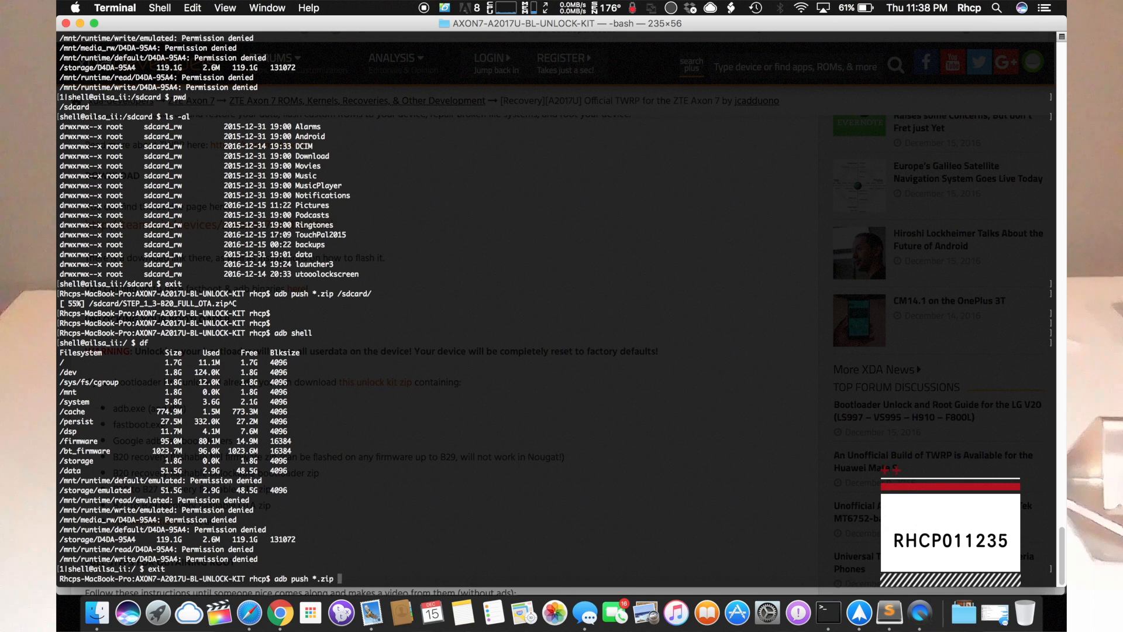
type("/storage/D4DA-95A4/")
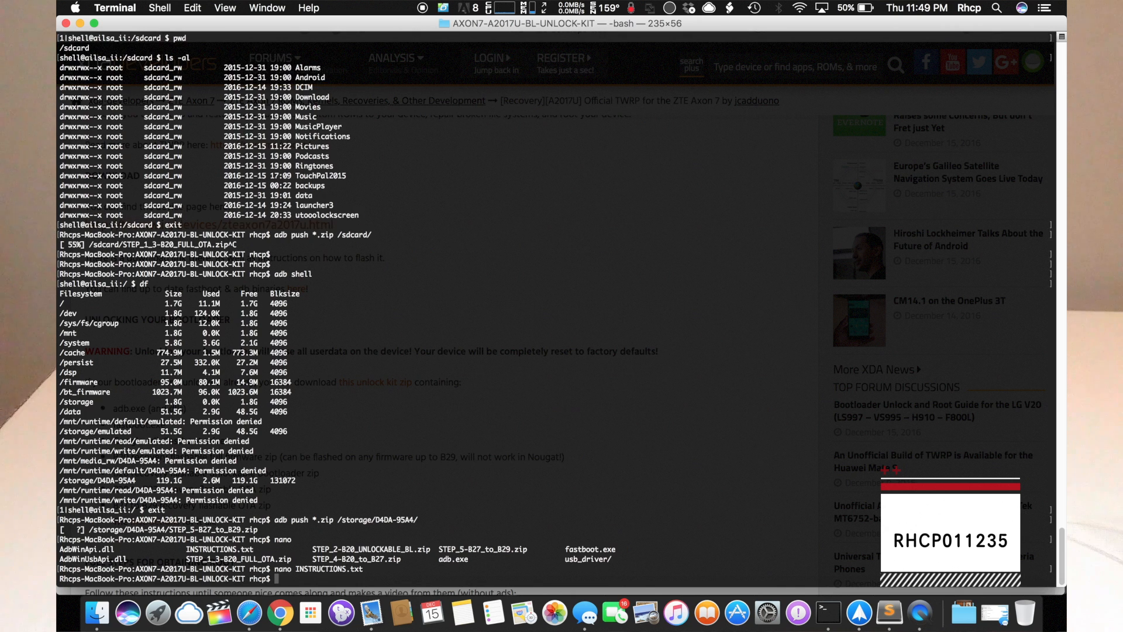
type("ad")
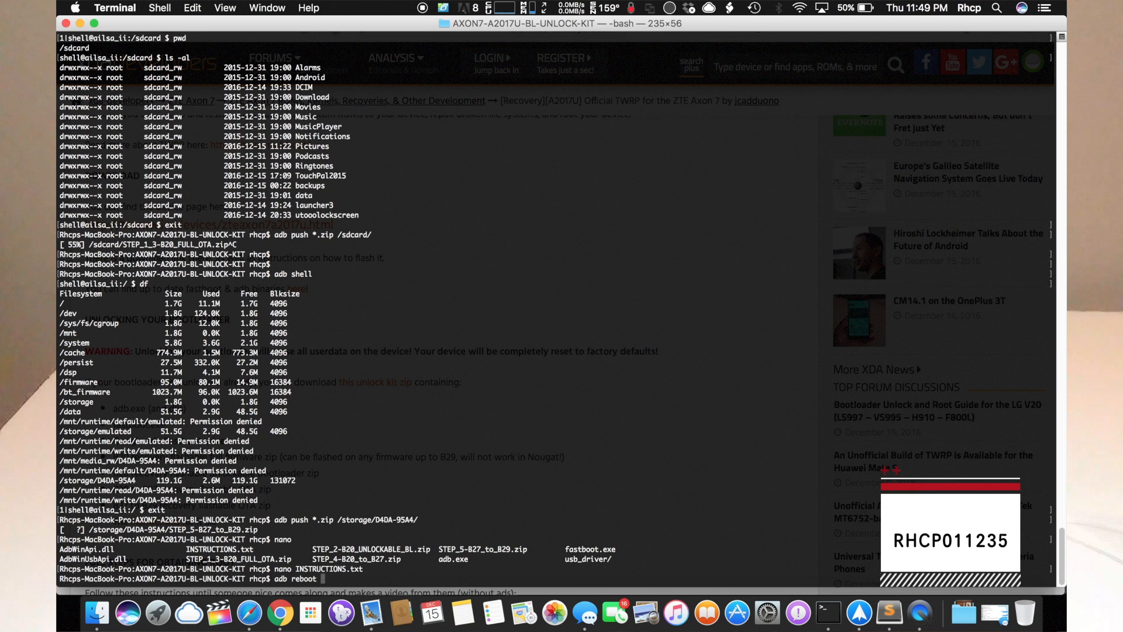
type("r")
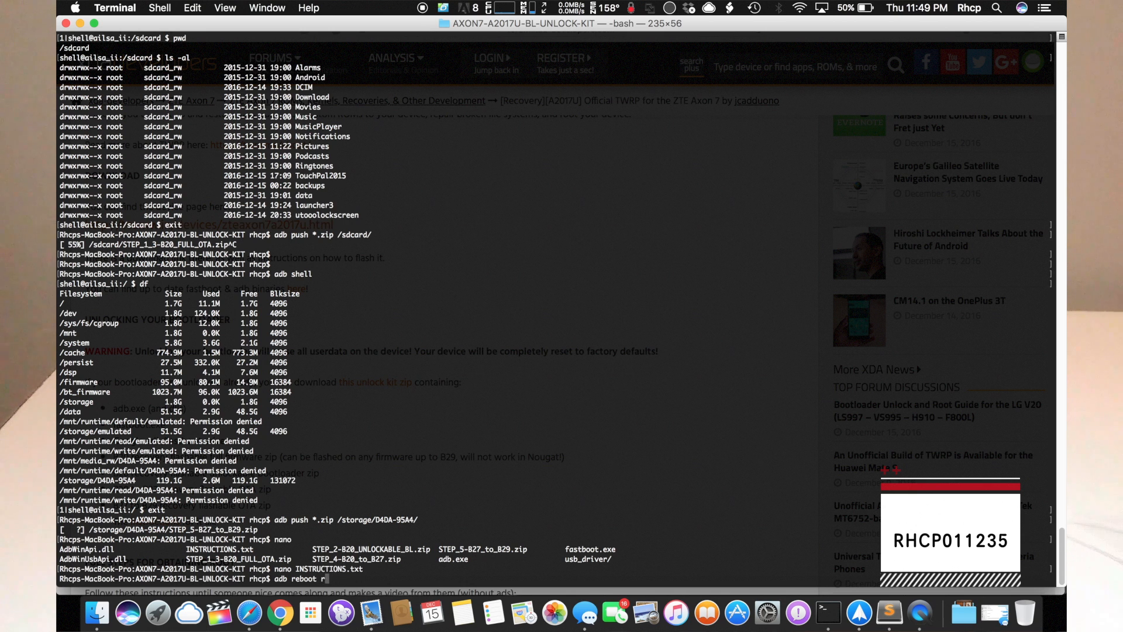